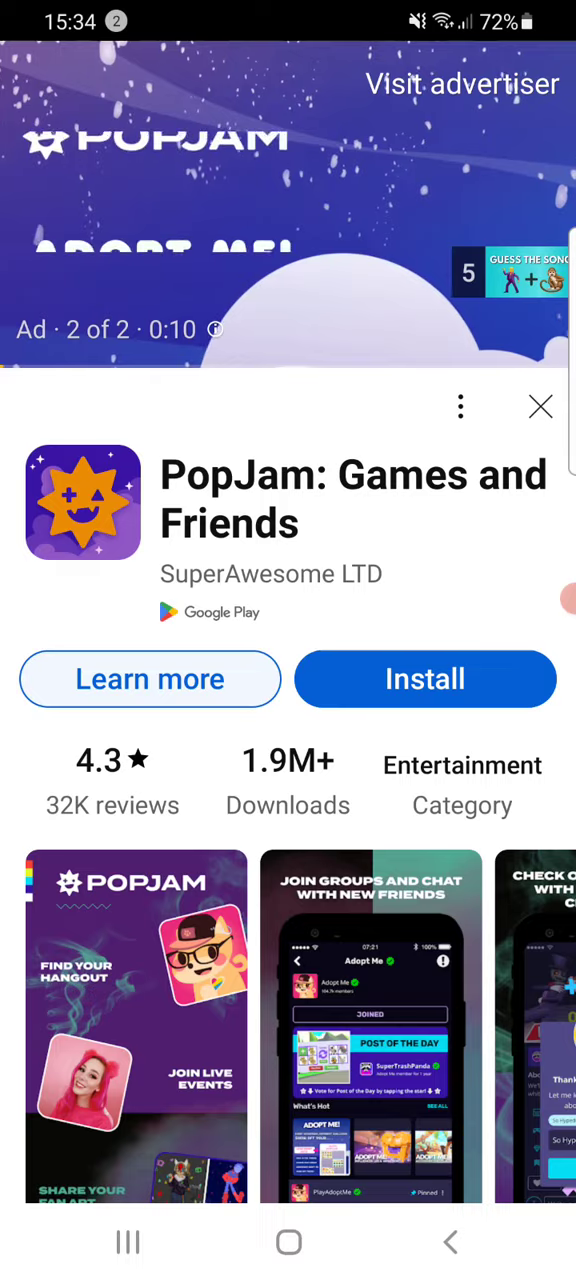
Step: Let the quiz play on, showing playback controls as puzzle 38 reveals Dancing Queen by ABBA
click(540, 406)
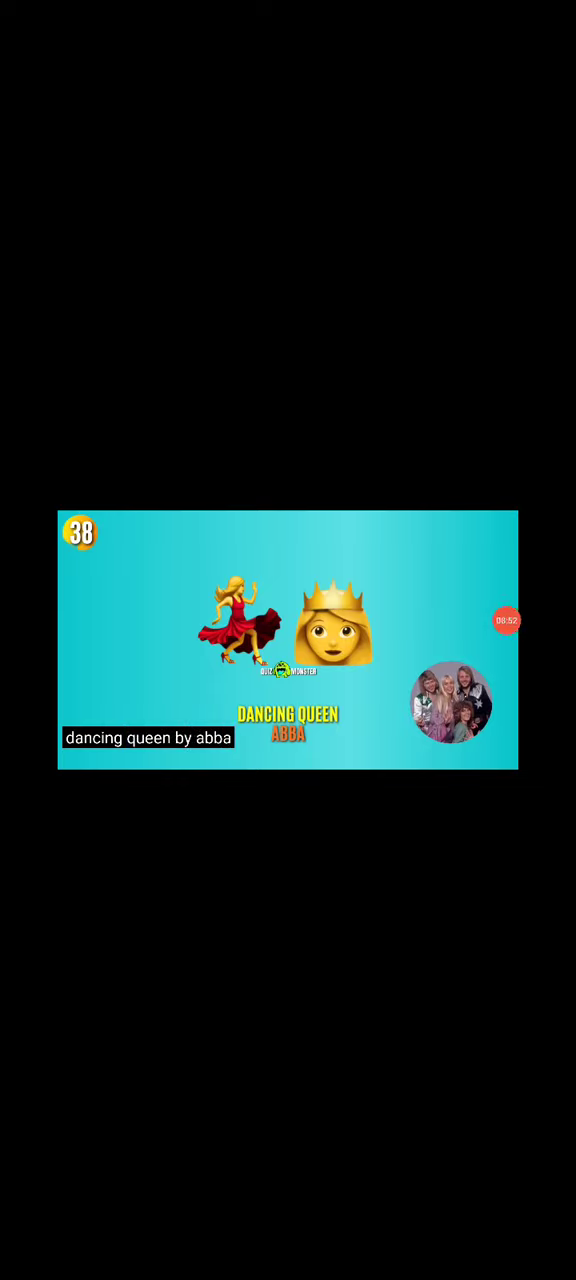
click(288, 640)
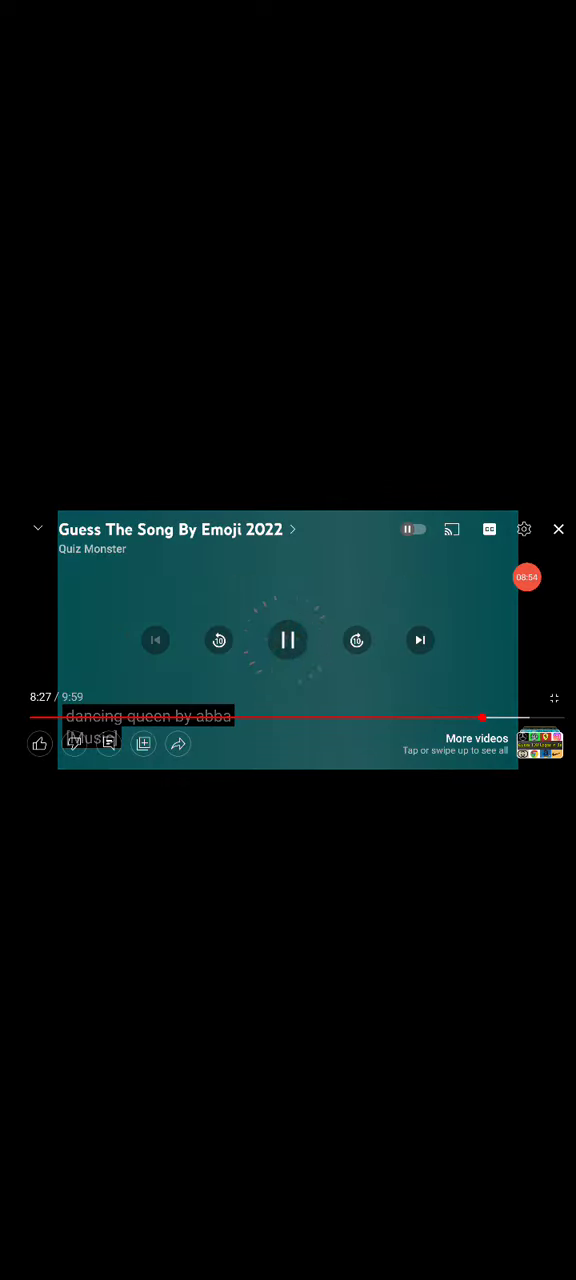